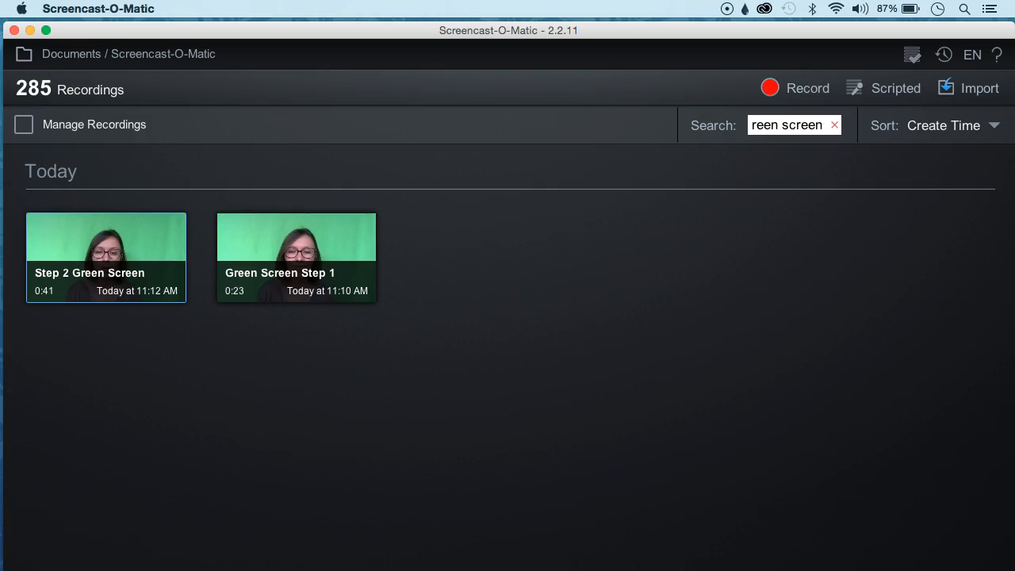
mouse_move(309, 329)
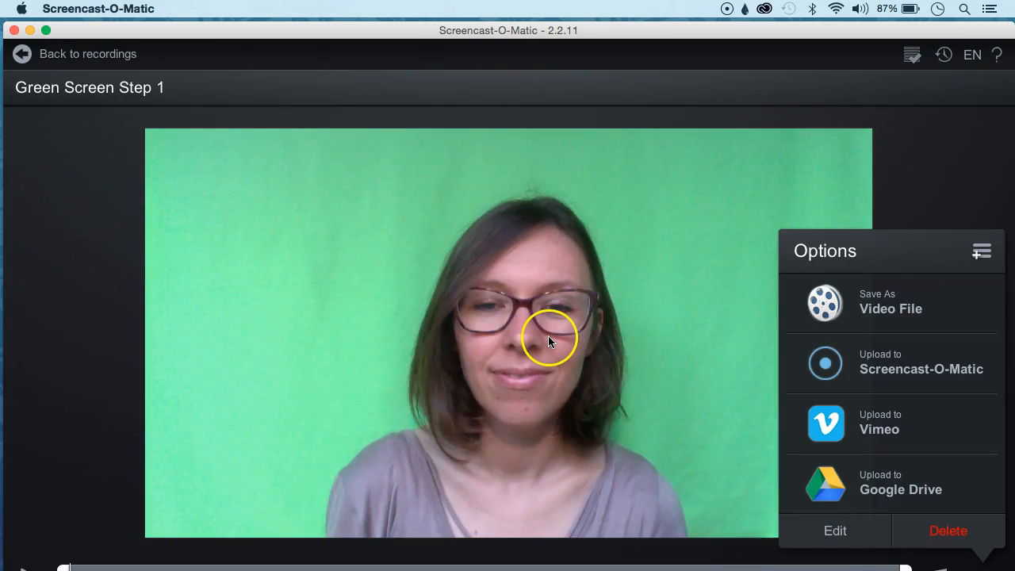
mouse_move(512, 436)
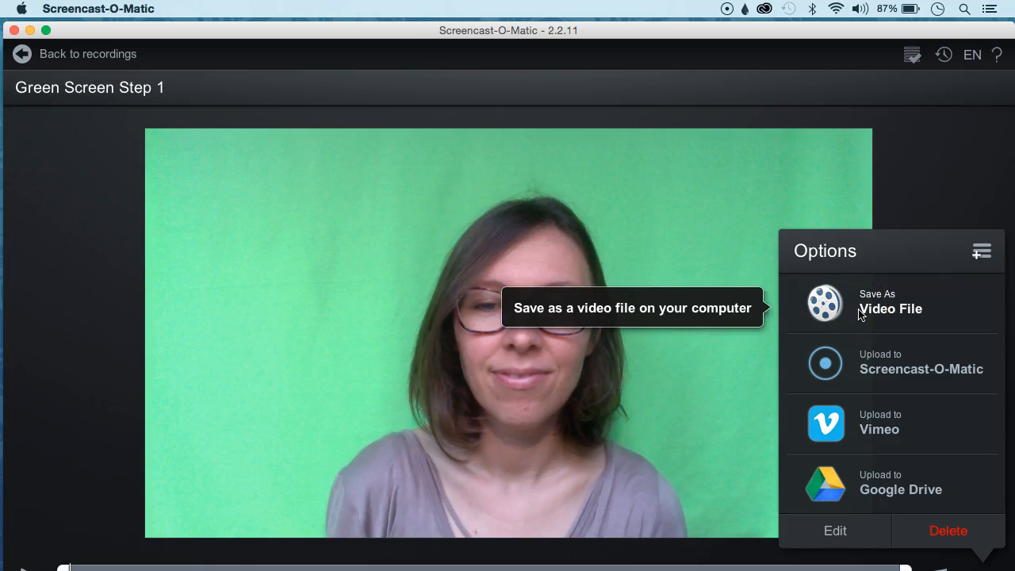
- Publish 'Green Screen Step 1' as an MP4 to the Desktop and dismiss the completion message
click(891, 308)
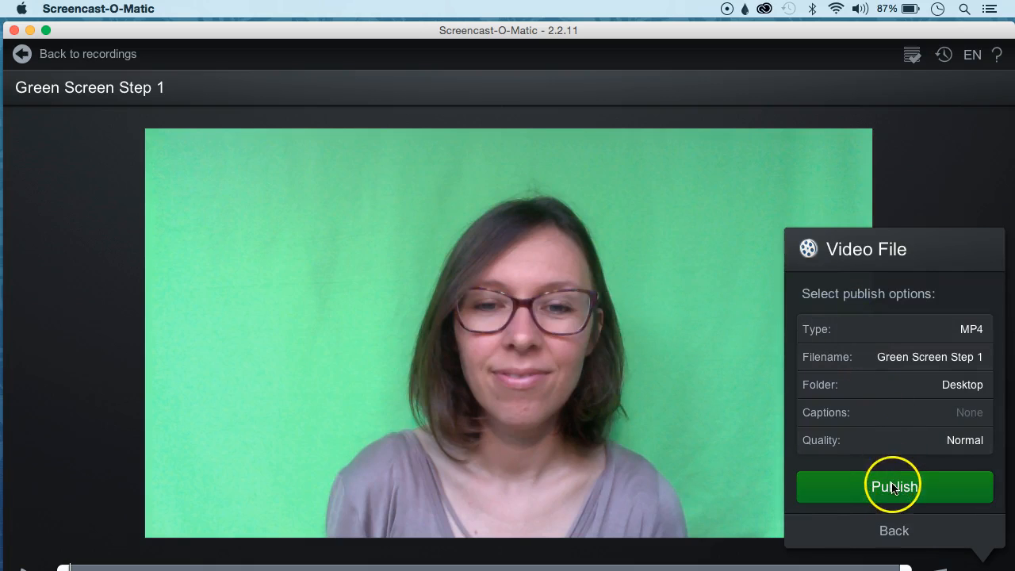
click(895, 486)
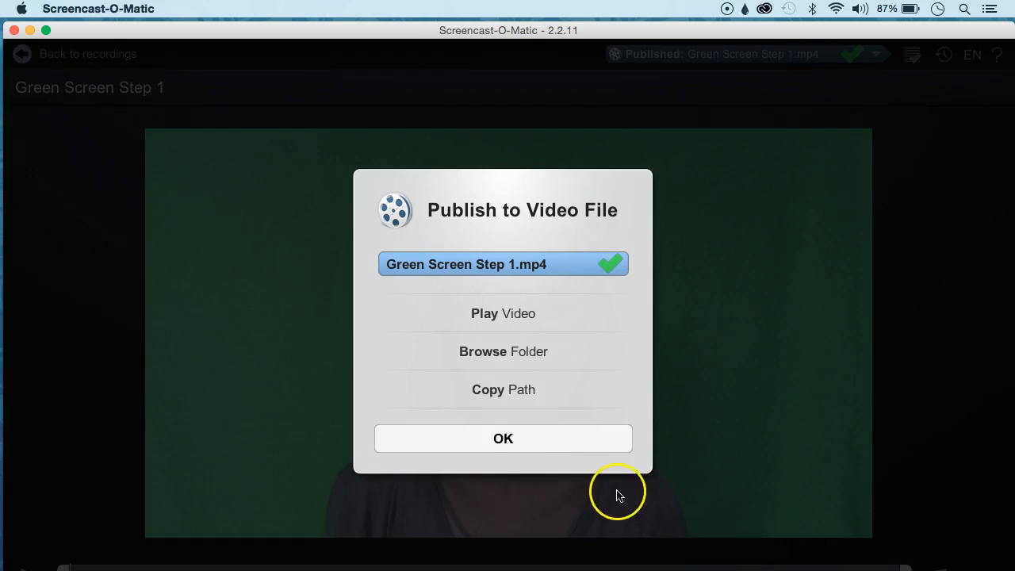
click(503, 438)
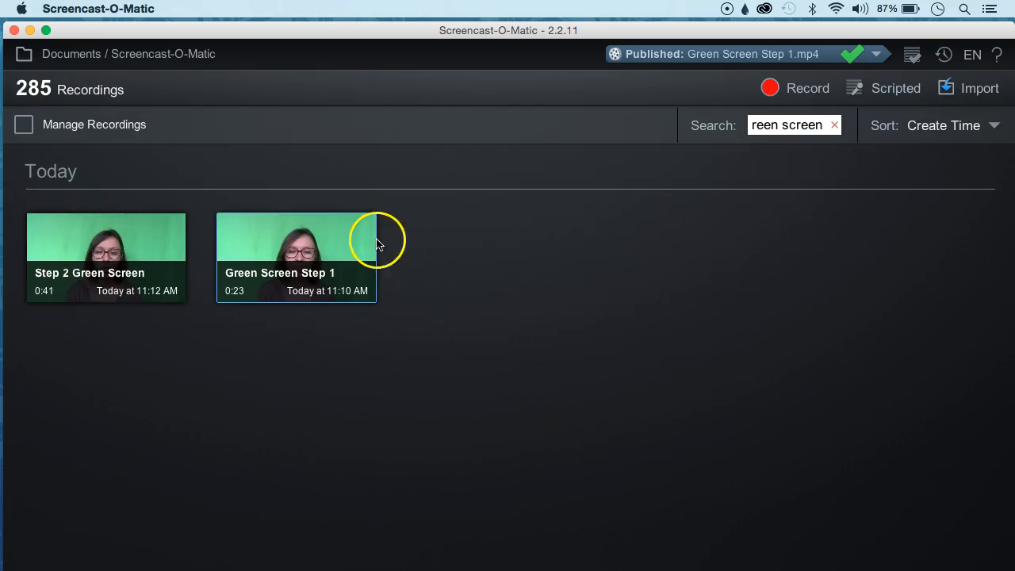
click(31, 31)
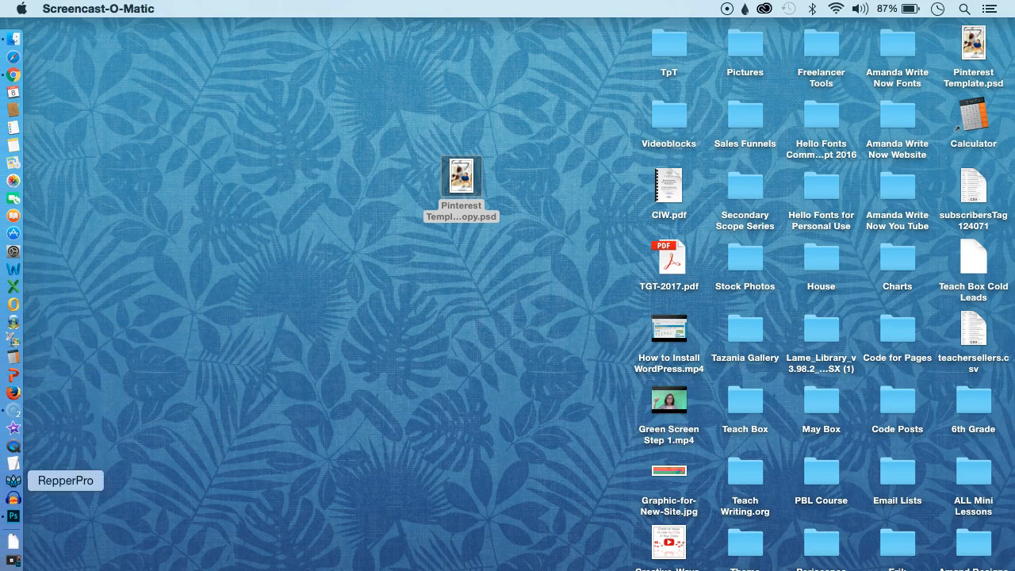
mouse_move(14, 445)
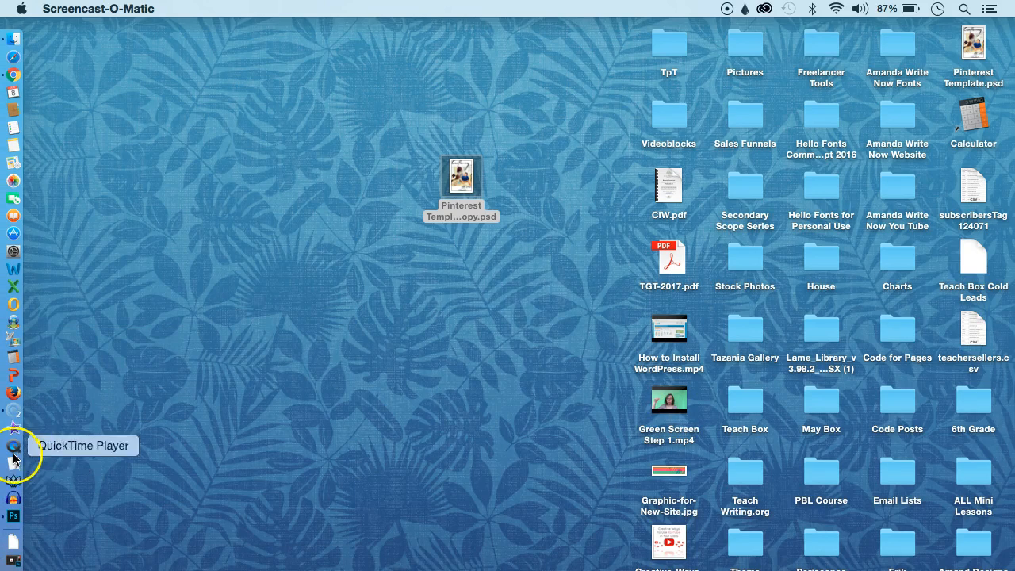
- Launch iMovie from the Dock to reach its event library
click(13, 448)
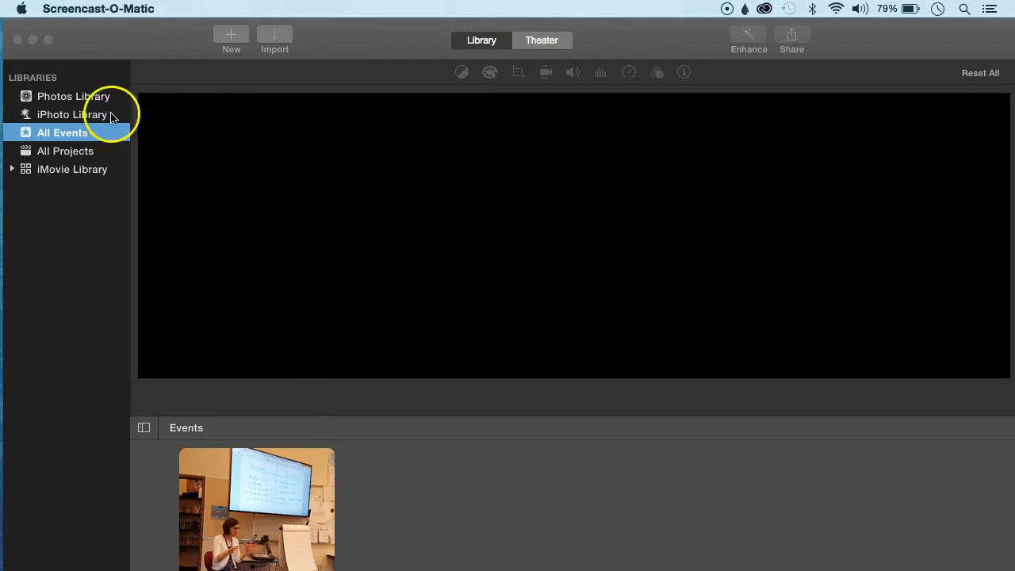
mouse_move(93, 159)
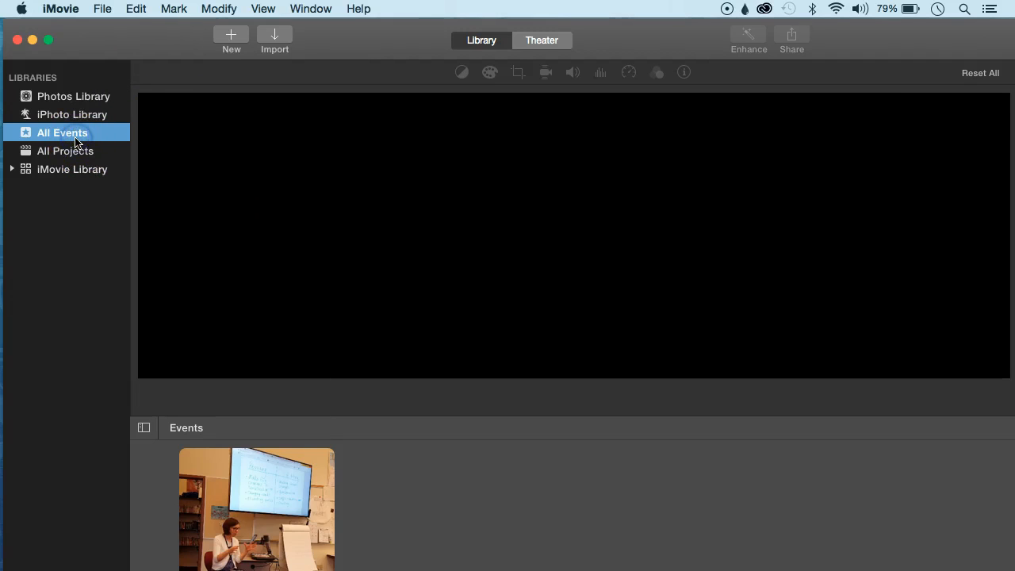
- Create a No Theme movie named 'Green Screen' filed under the YouTube Videos event
click(231, 36)
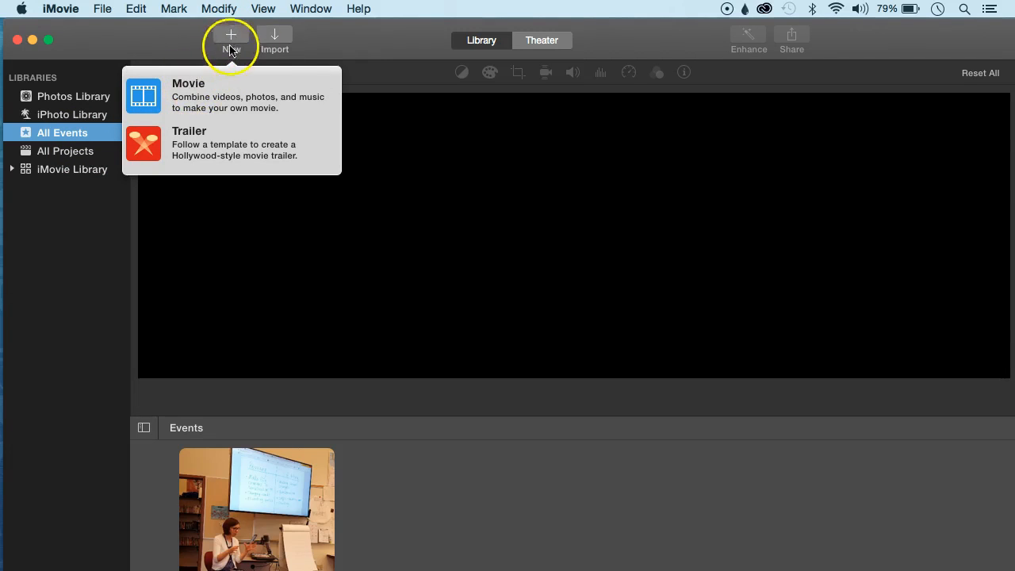
mouse_move(211, 89)
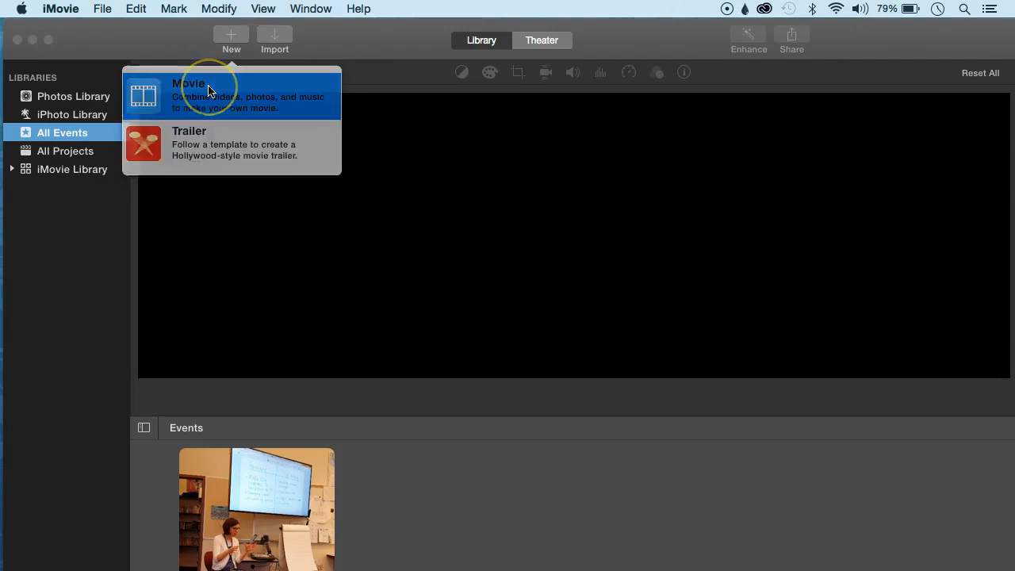
click(188, 83)
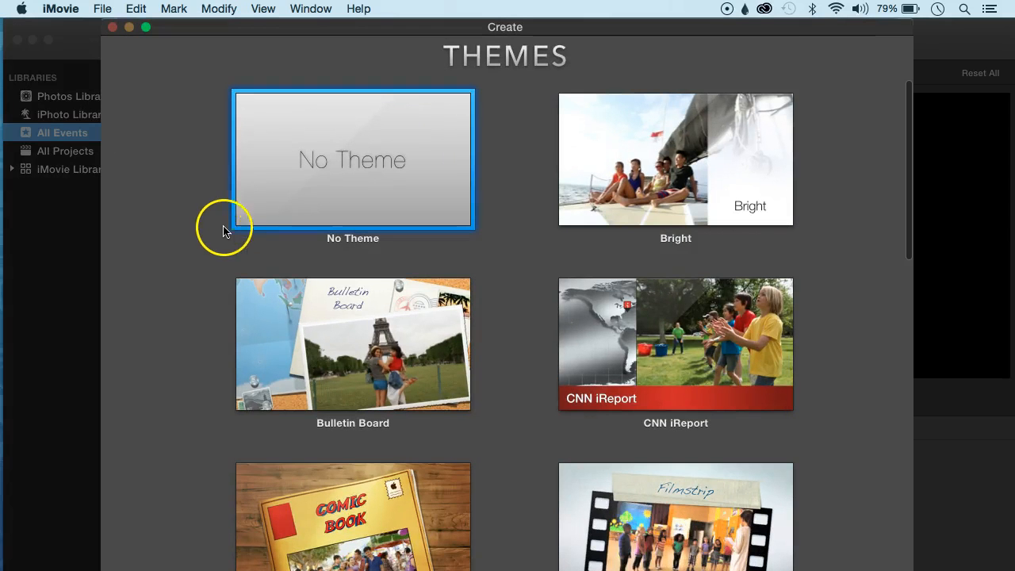
double_click(353, 159)
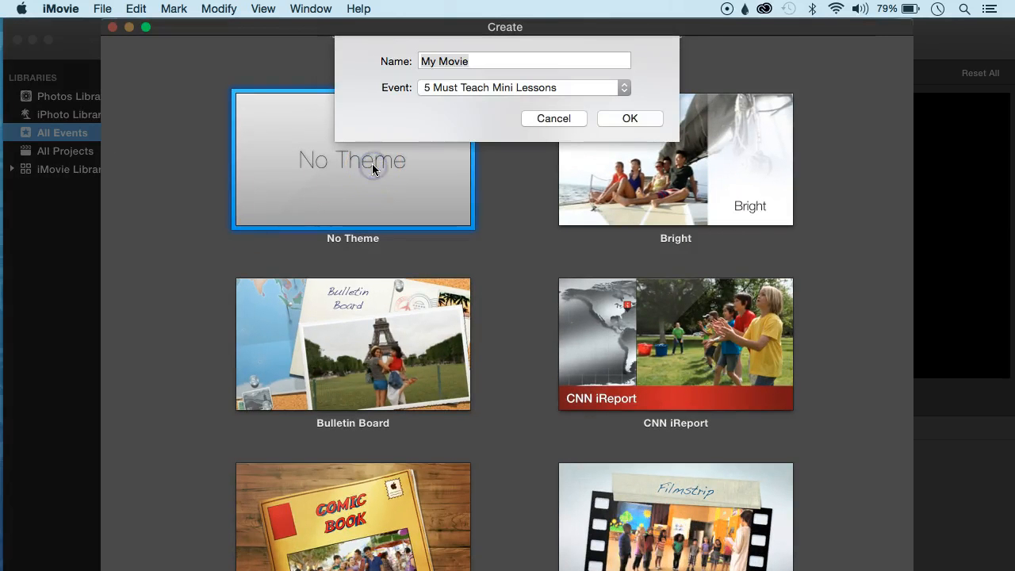
click(523, 61)
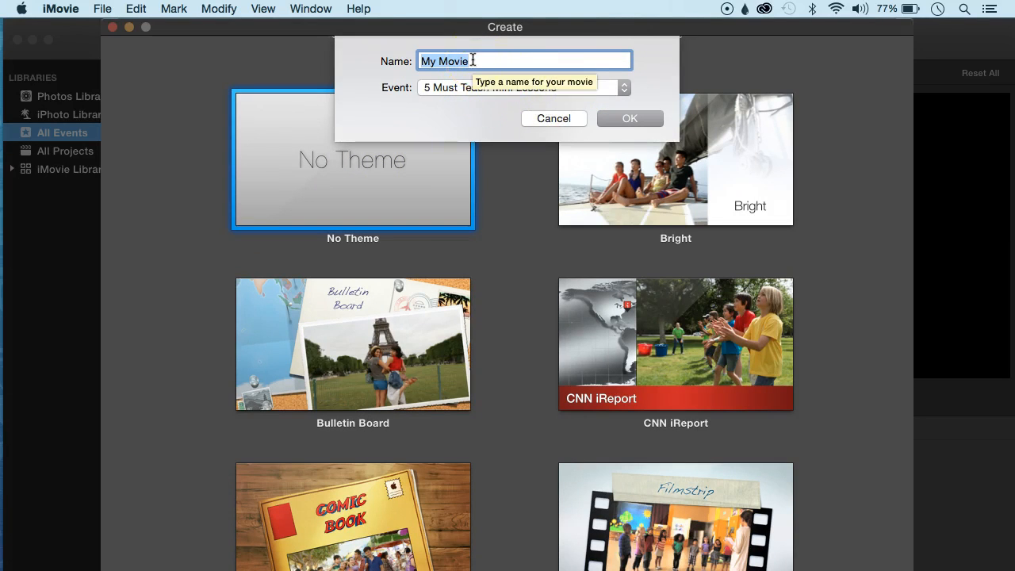
text(Green Screen)
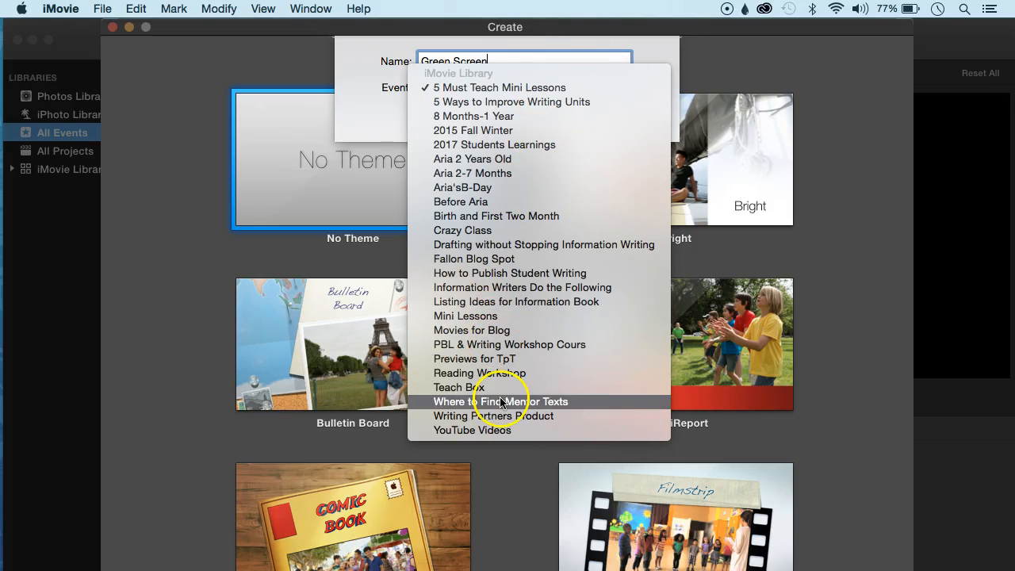
click(472, 430)
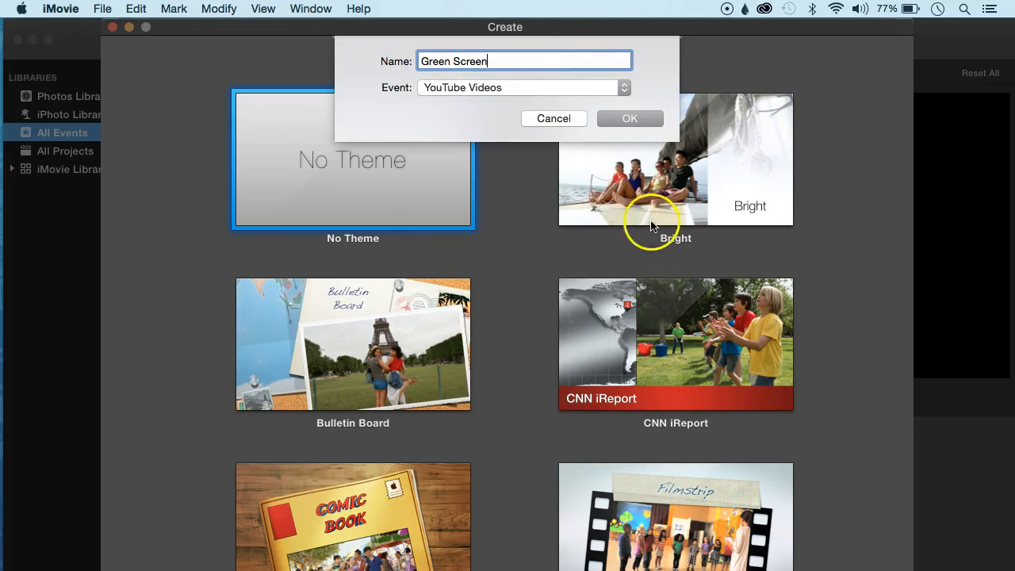
click(629, 118)
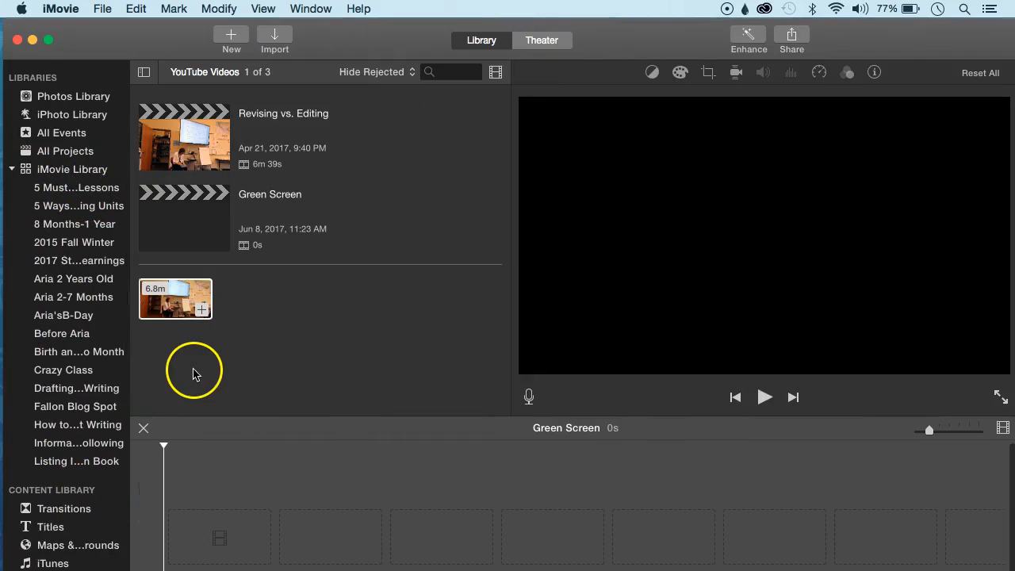
scroll(down, 3)
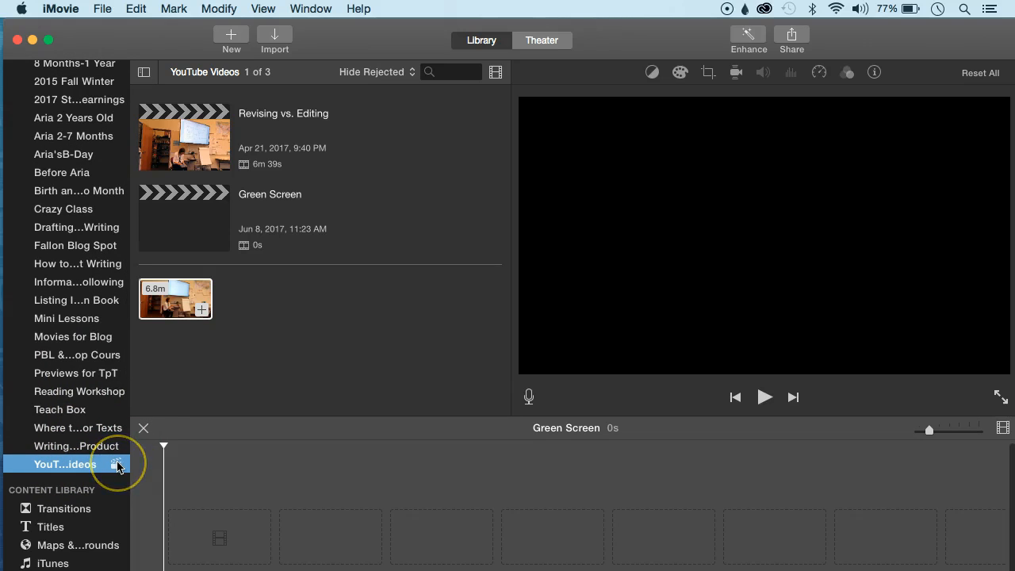
mouse_move(214, 337)
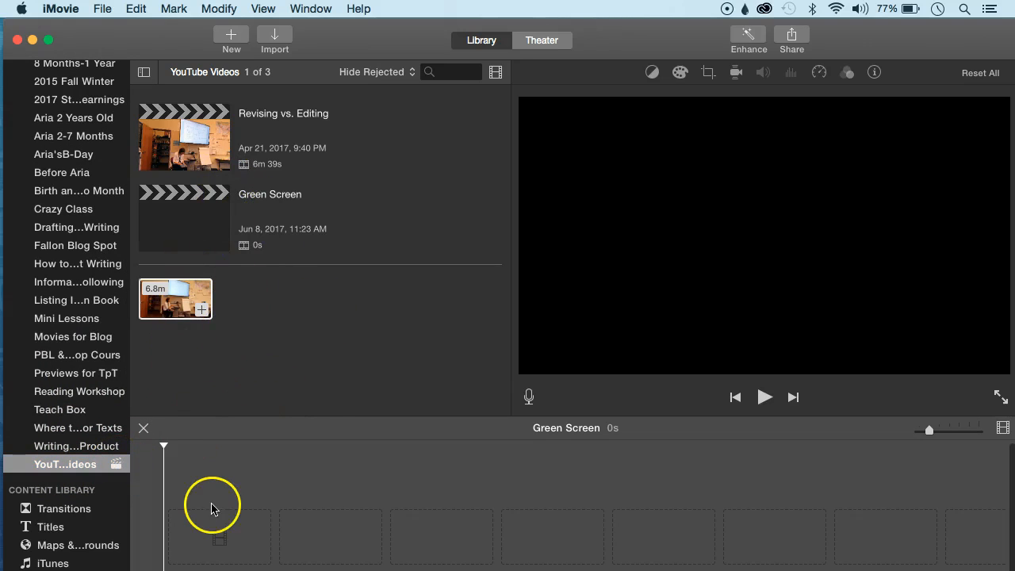
mouse_move(275, 35)
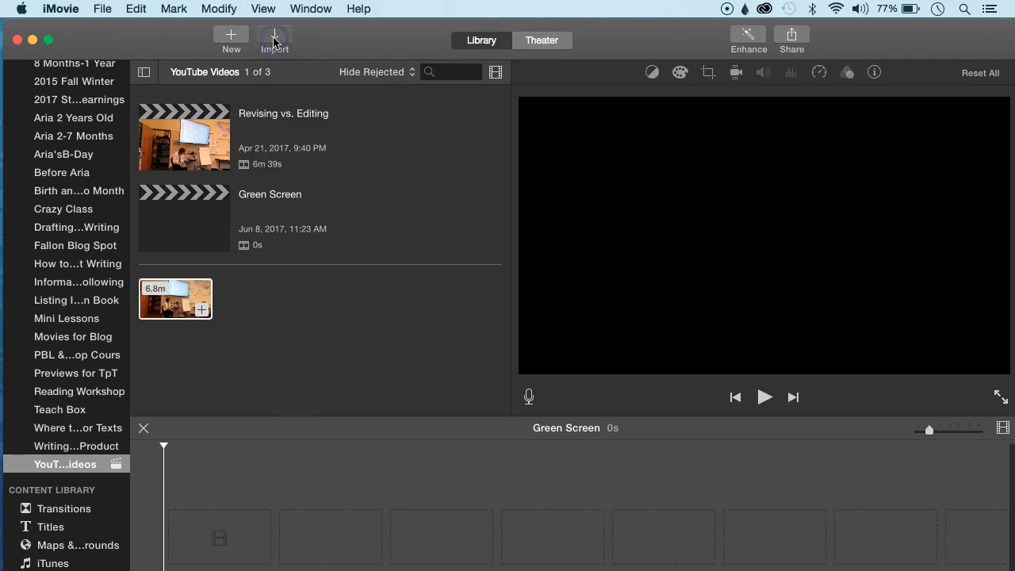
click(274, 38)
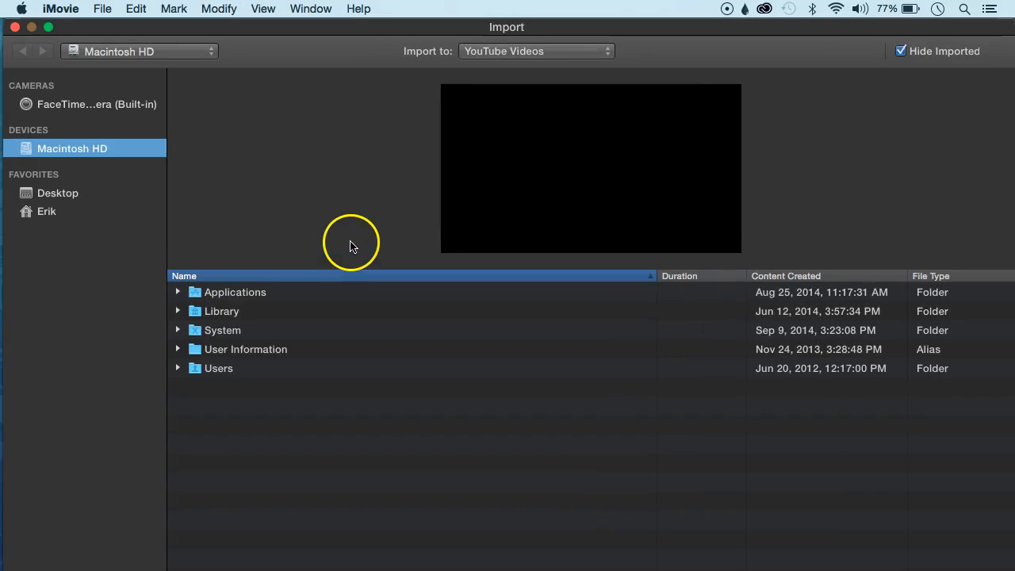
click(58, 193)
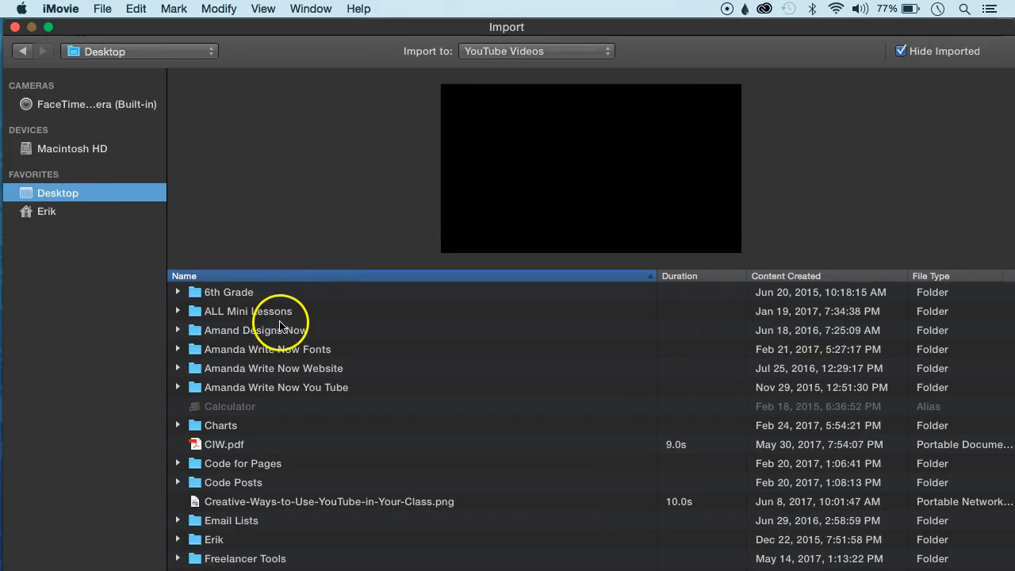
scroll(down, 3)
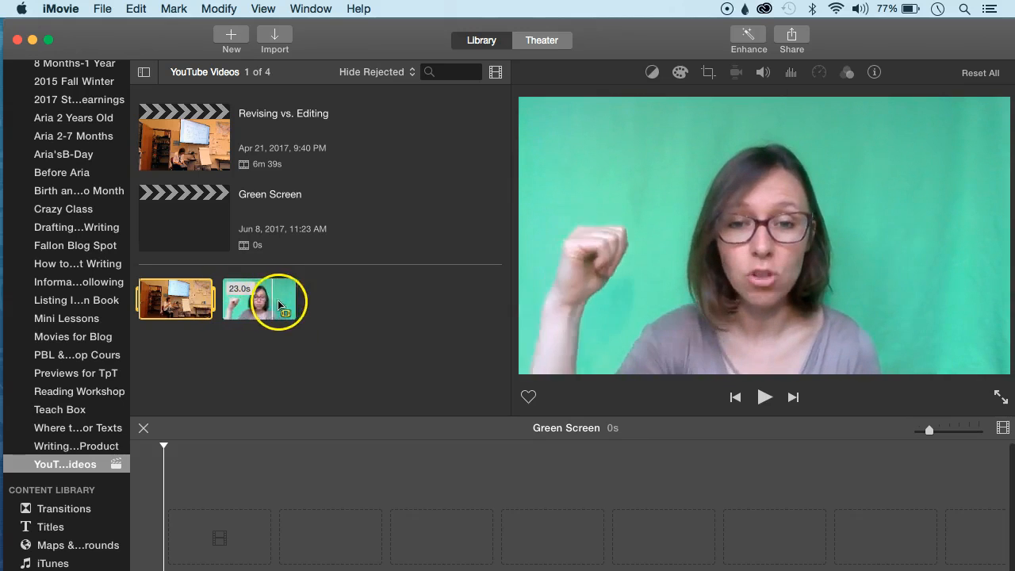
click(278, 310)
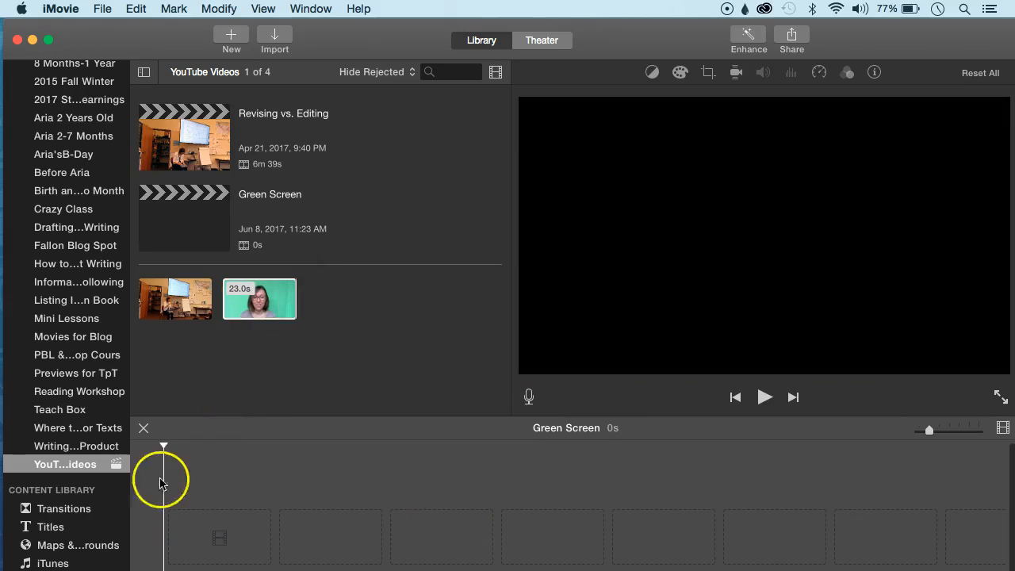
mouse_move(714, 553)
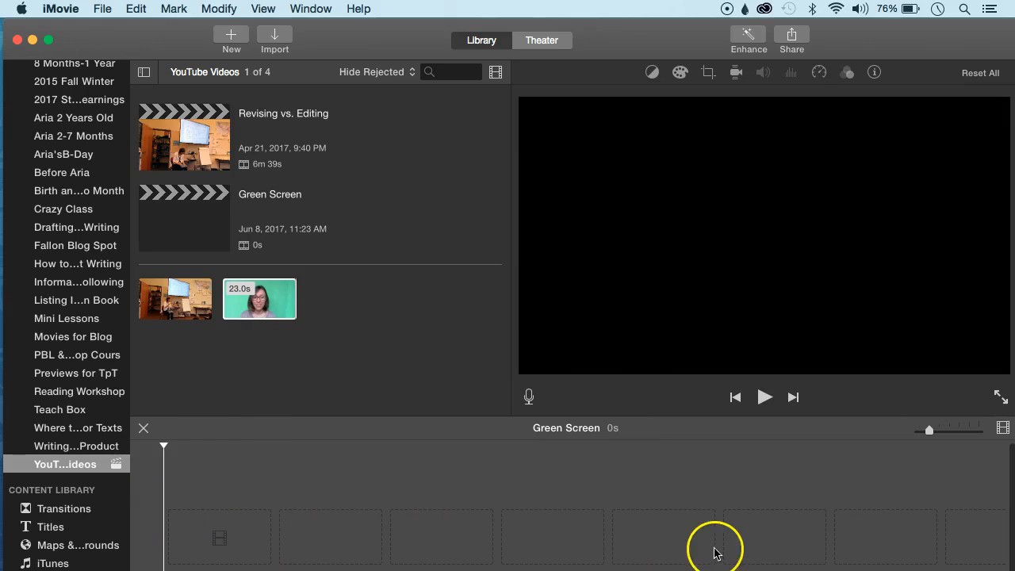
mouse_move(362, 436)
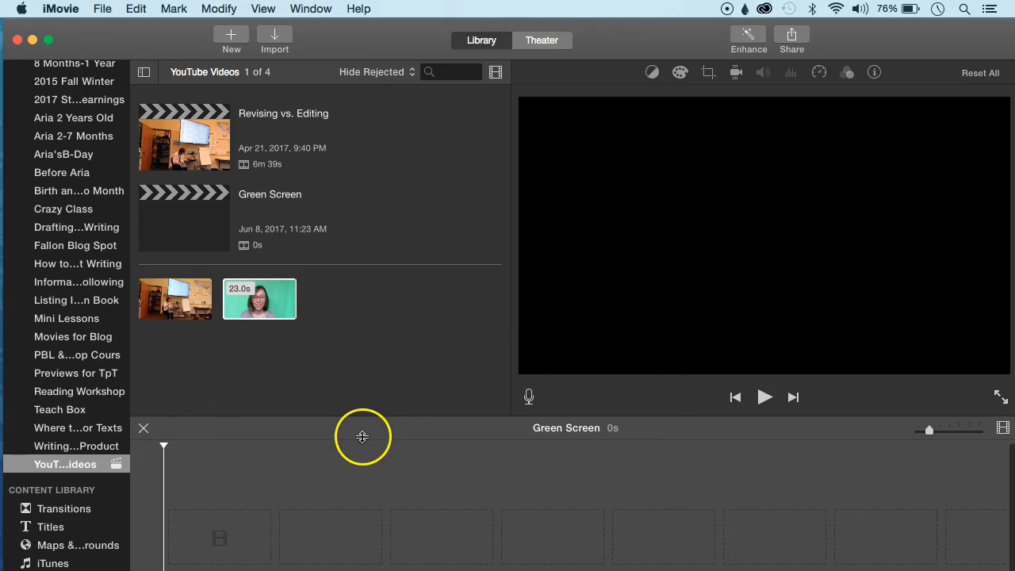
- Add the 10-second pink animated background clip from Teach Box to the timeline
click(259, 299)
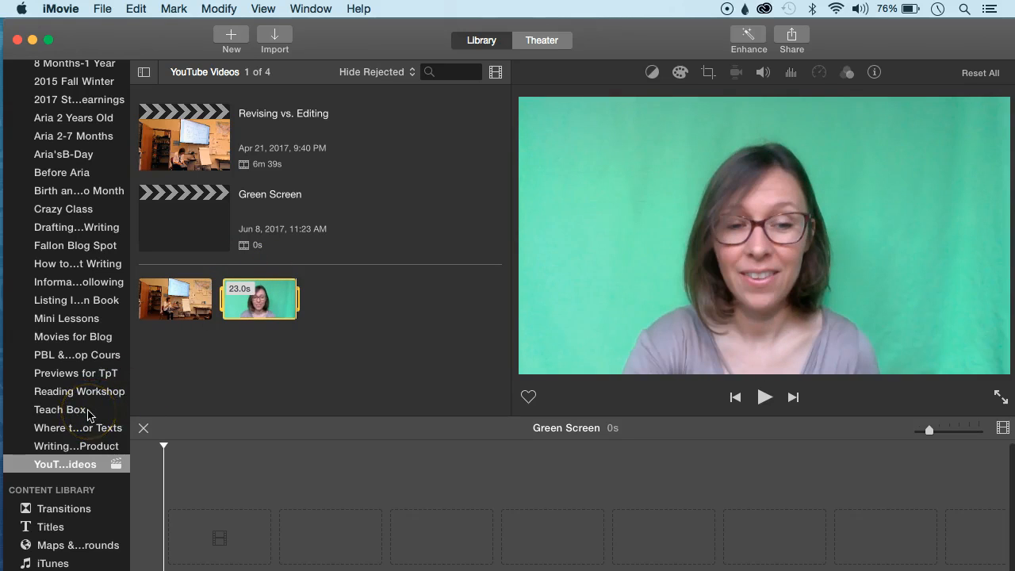
click(61, 410)
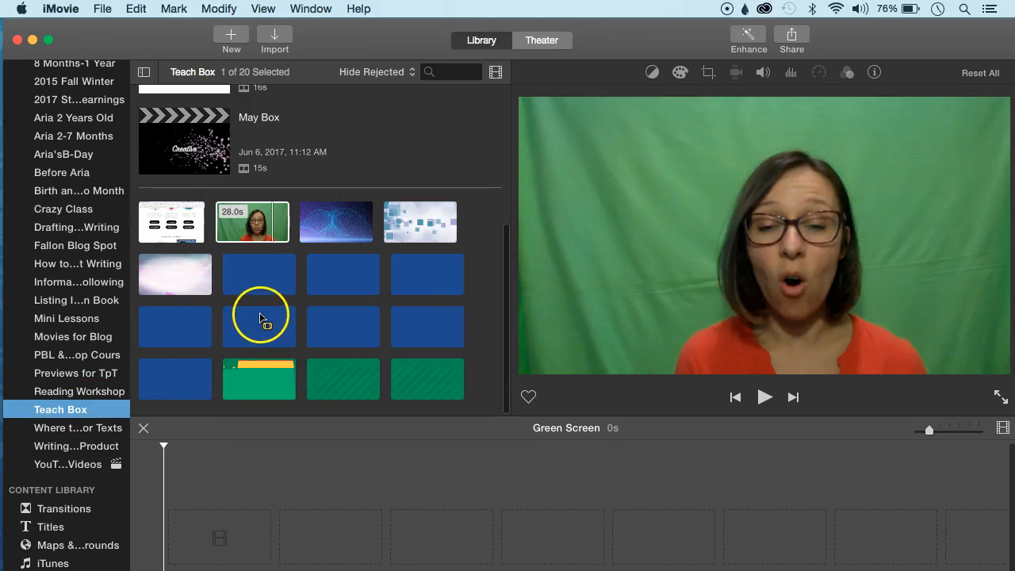
click(60, 410)
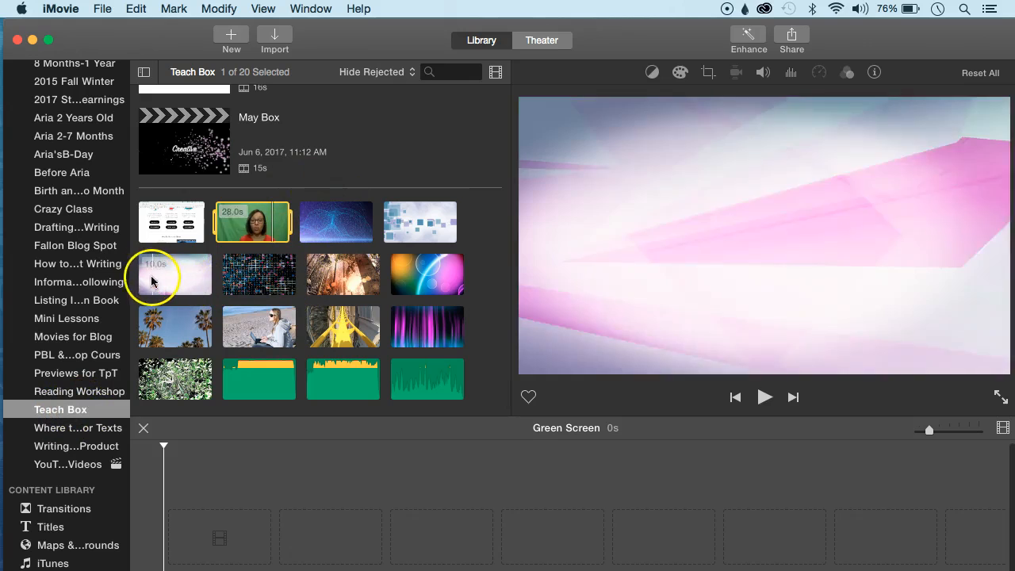
click(174, 274)
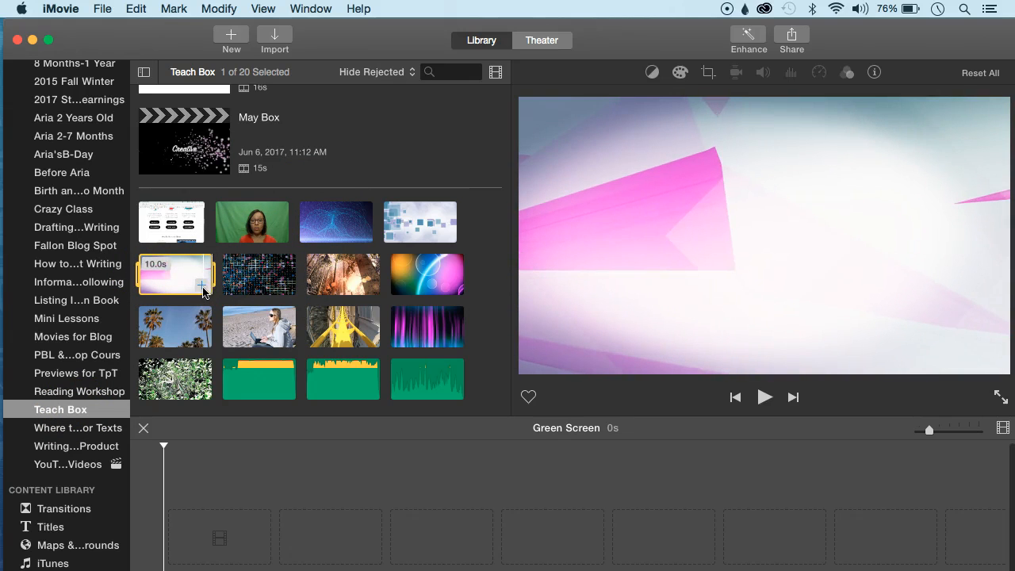
mouse_move(202, 285)
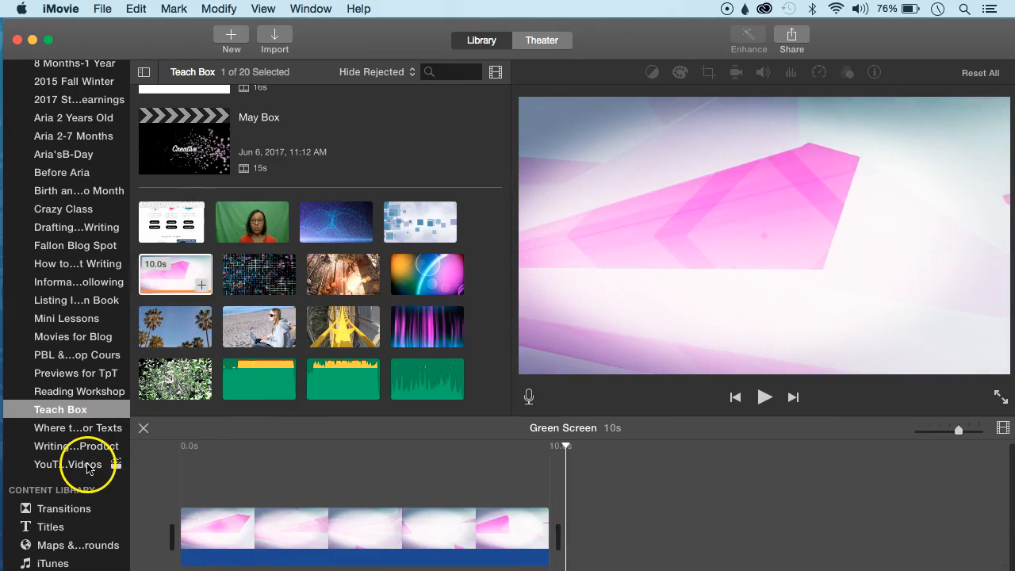
click(72, 464)
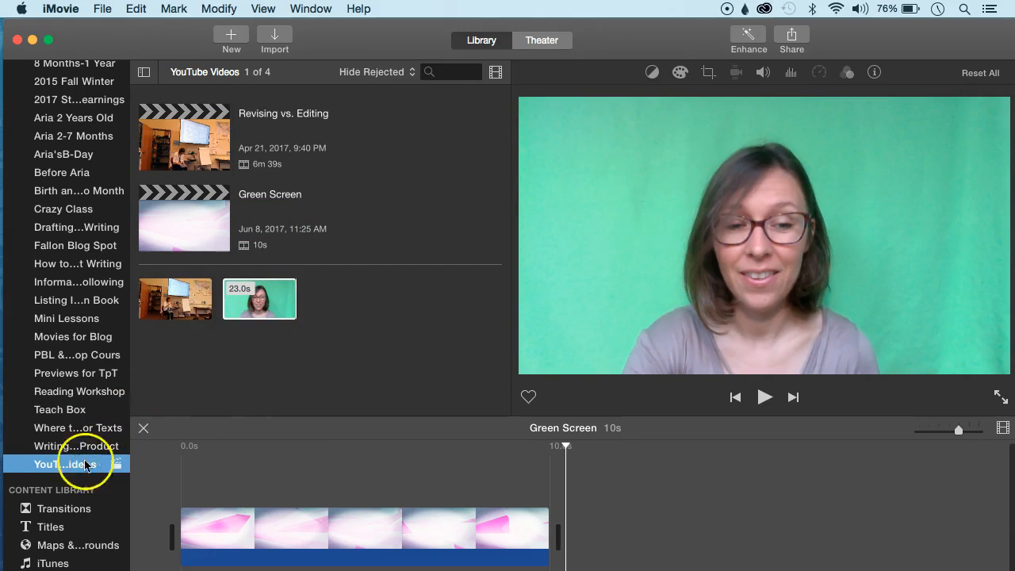
- Overlay the 23-second green-screen clip using Green/Blue Screen, then preview the composite
click(259, 299)
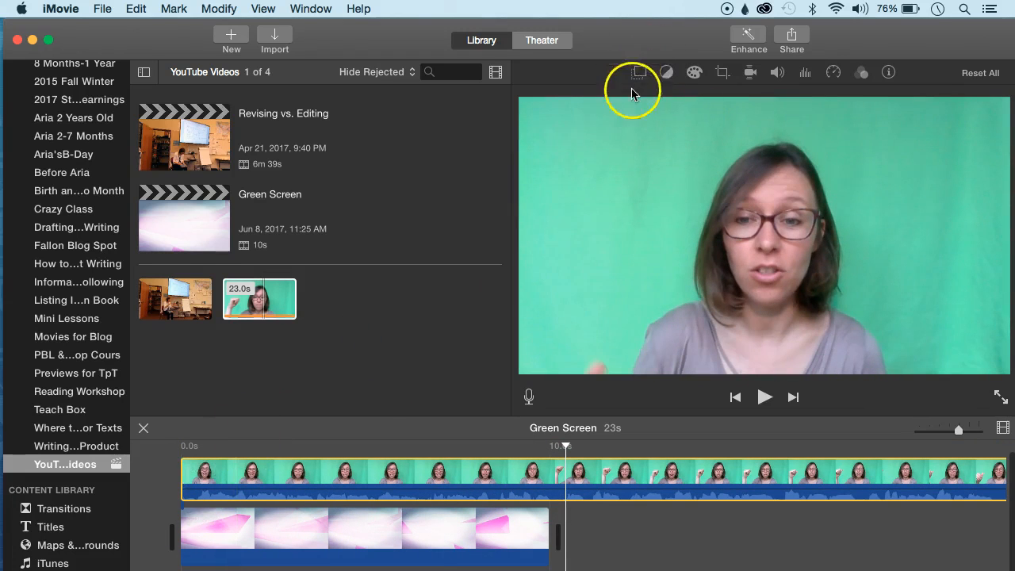
mouse_move(590, 277)
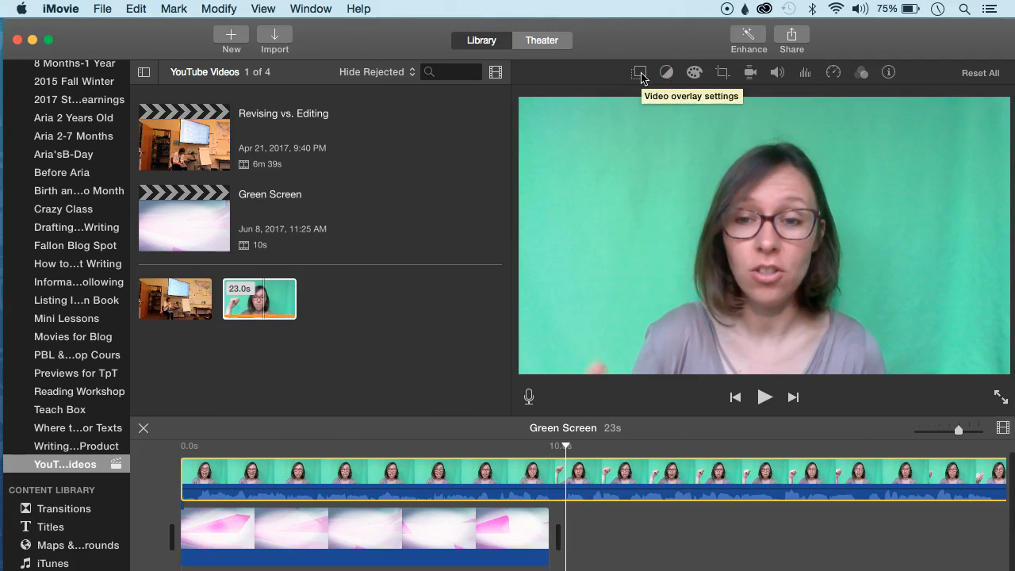
click(639, 72)
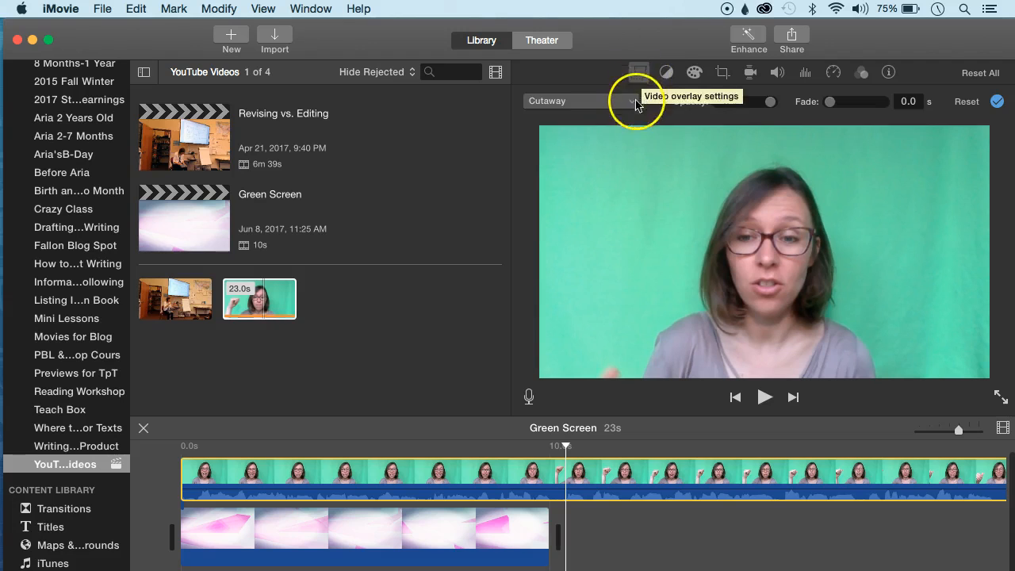
click(579, 101)
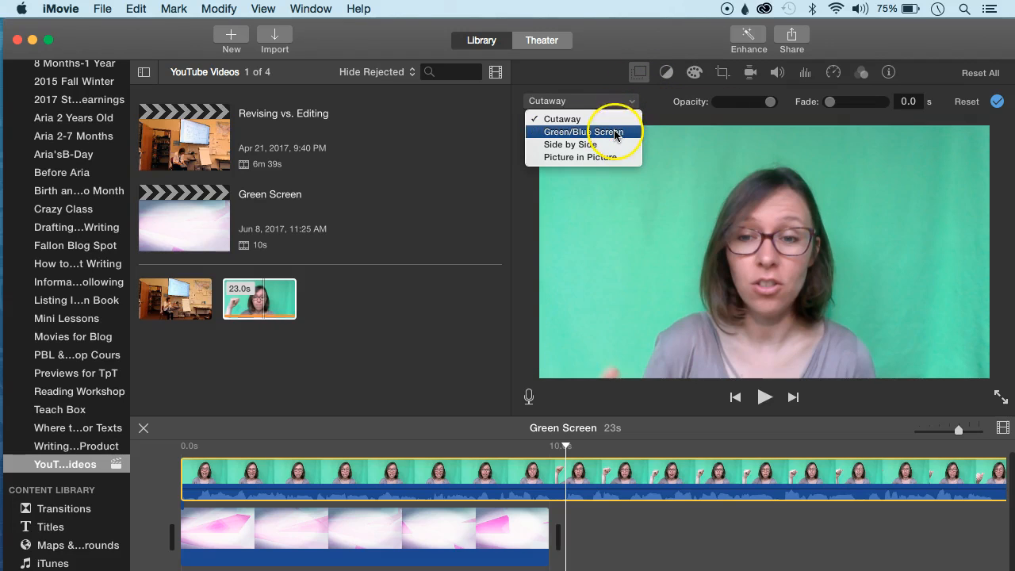
click(583, 131)
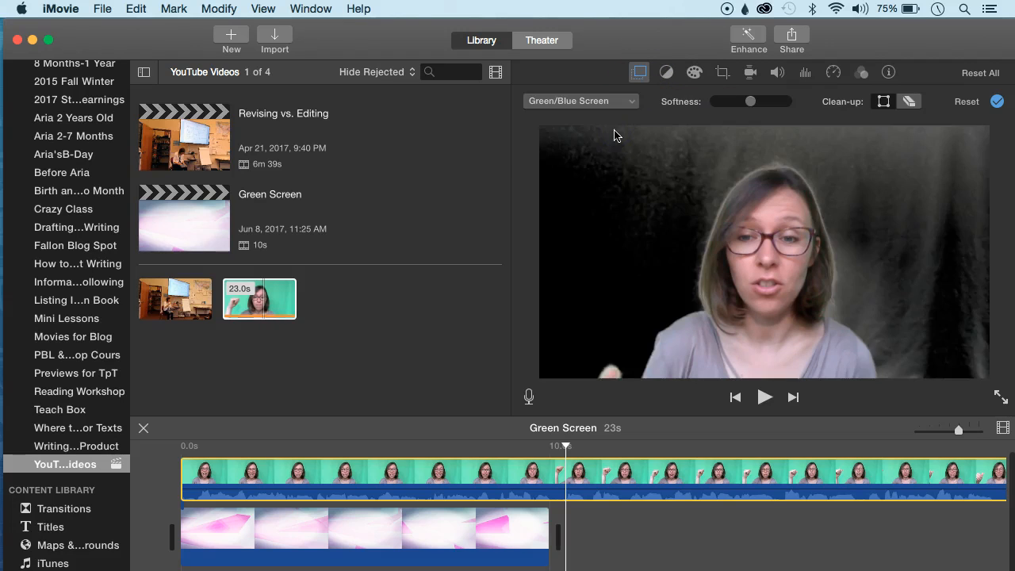
click(468, 475)
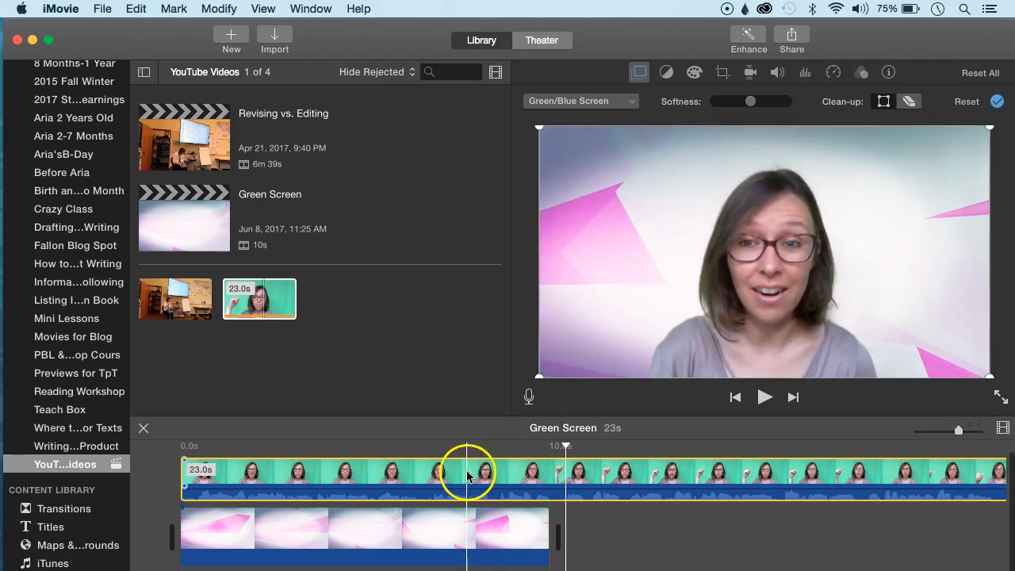
click(293, 484)
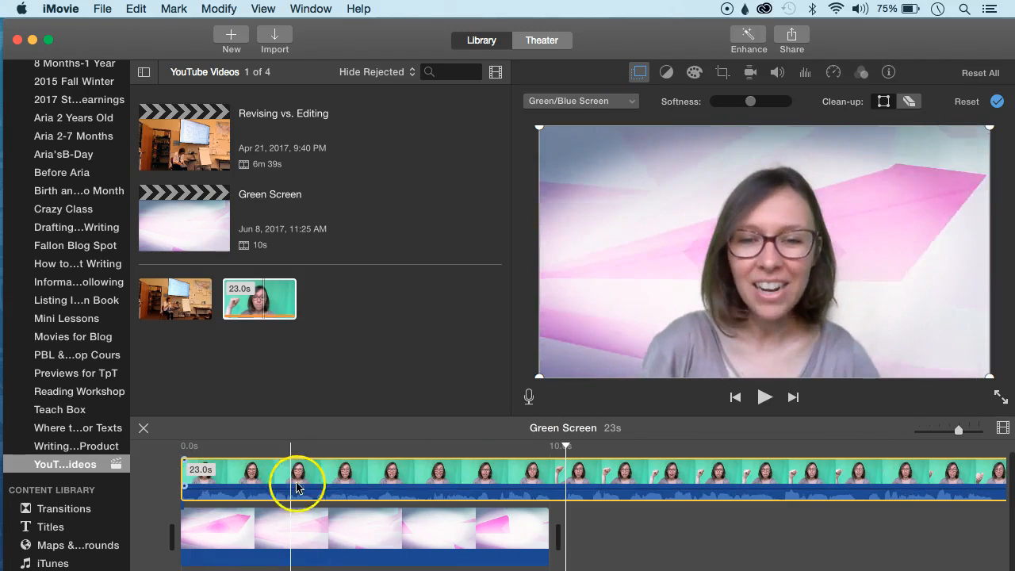
click(622, 476)
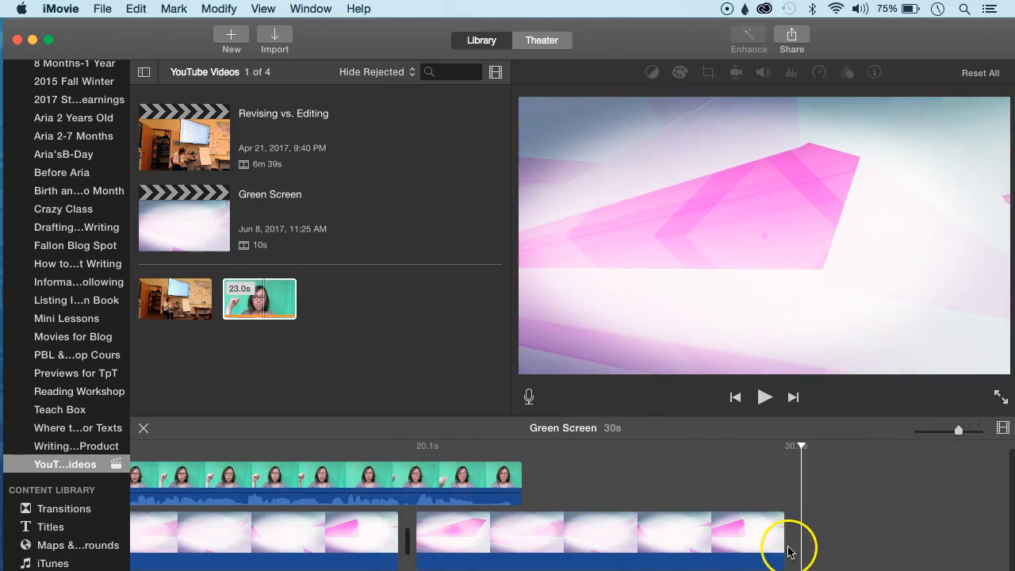
- Trim the last pink background copy to end with the green-screen clip
drag(797, 536, 527, 535)
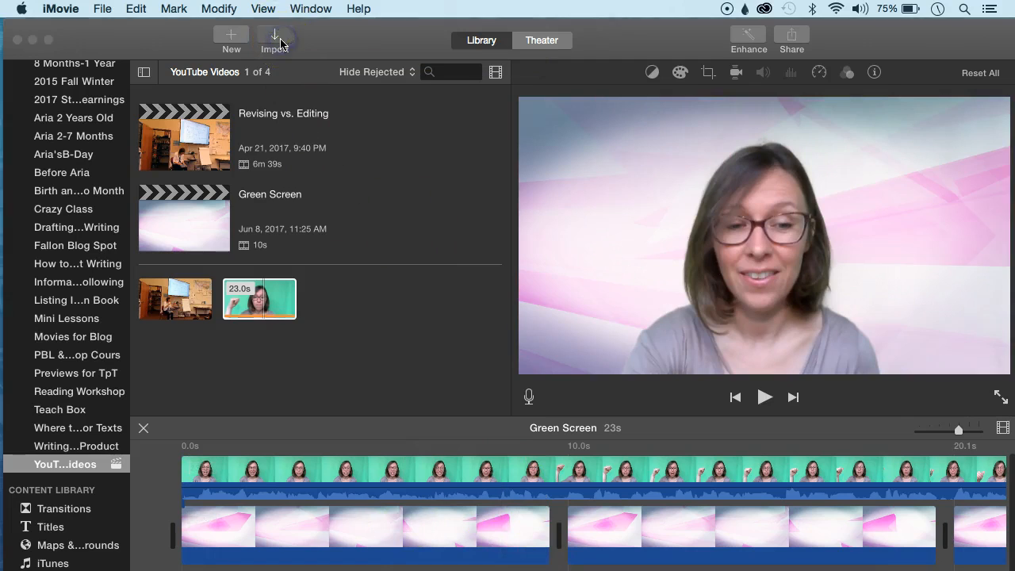
- Import the AdobeStock picture-book JPEG from the Desktop's Stock Photos folder and preview it
click(274, 40)
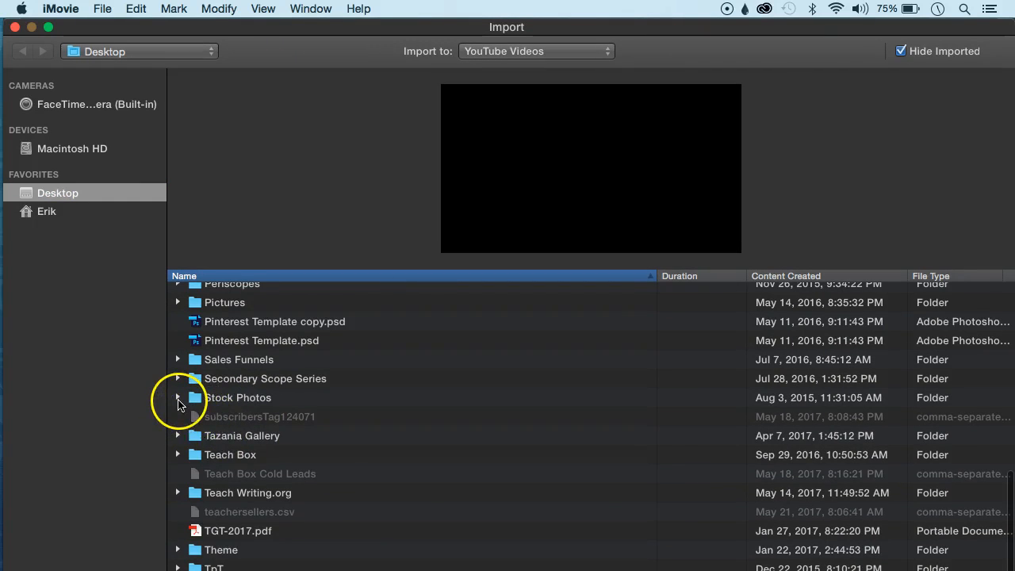
click(177, 397)
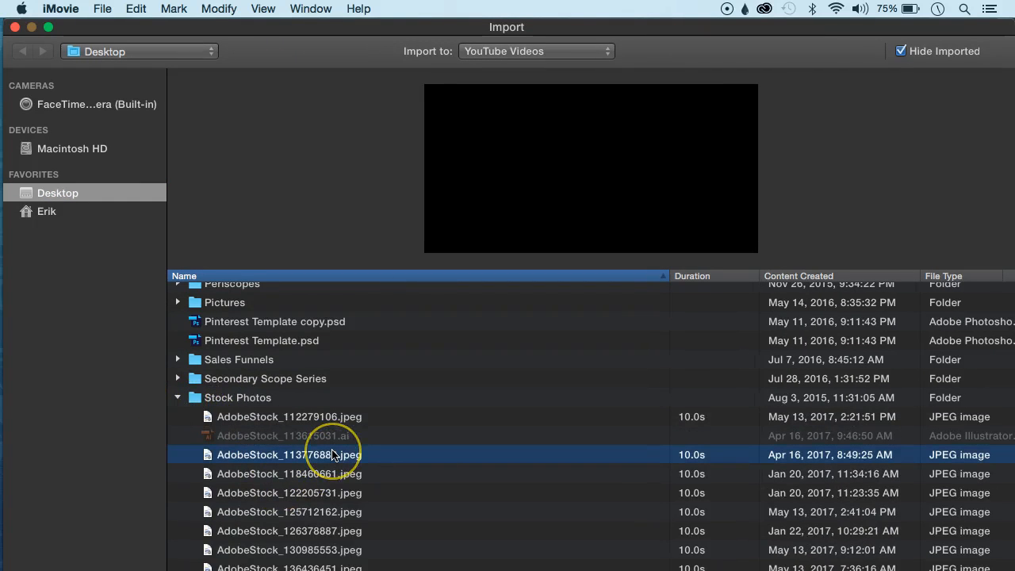
click(289, 454)
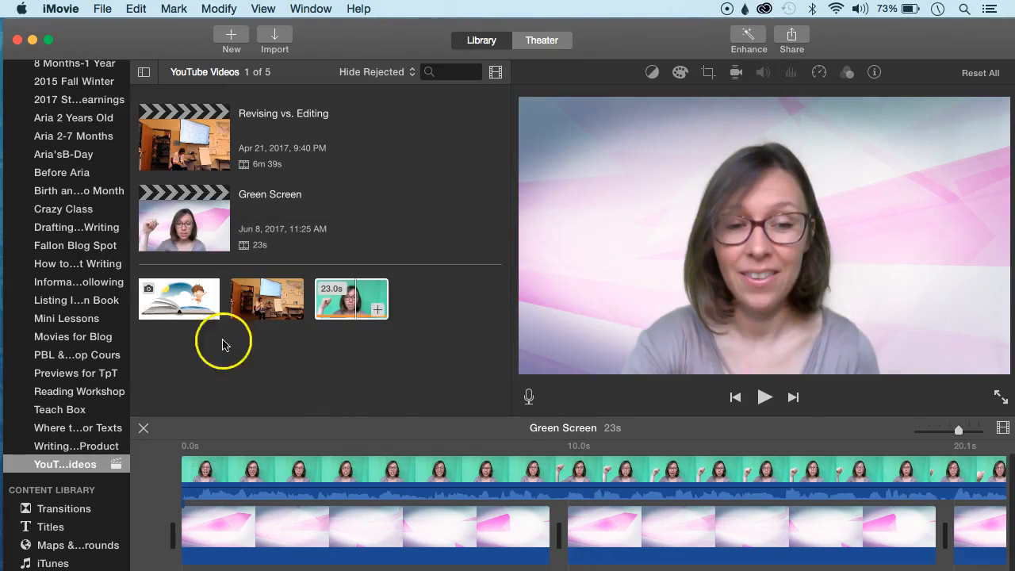
click(178, 299)
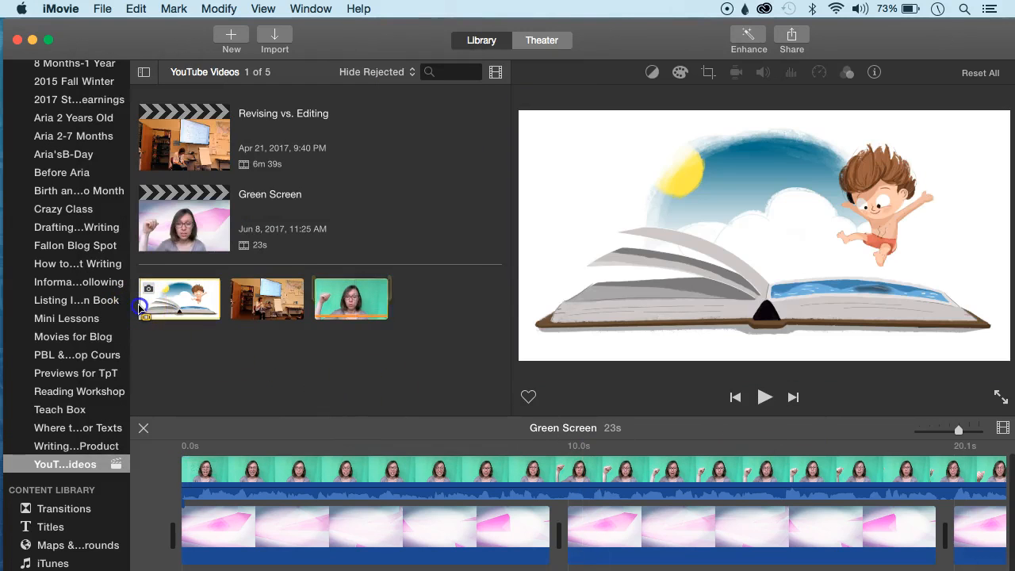